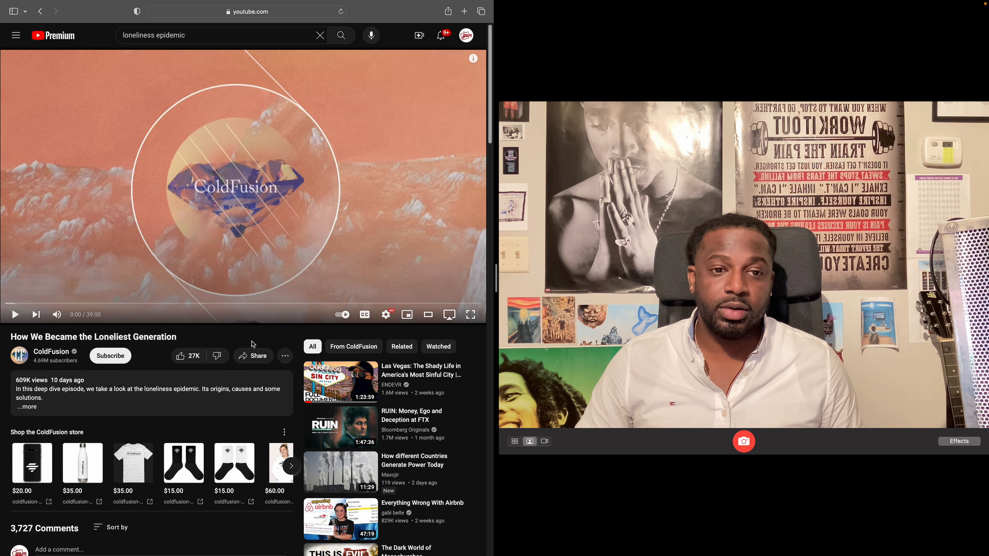
mouse_move(14, 313)
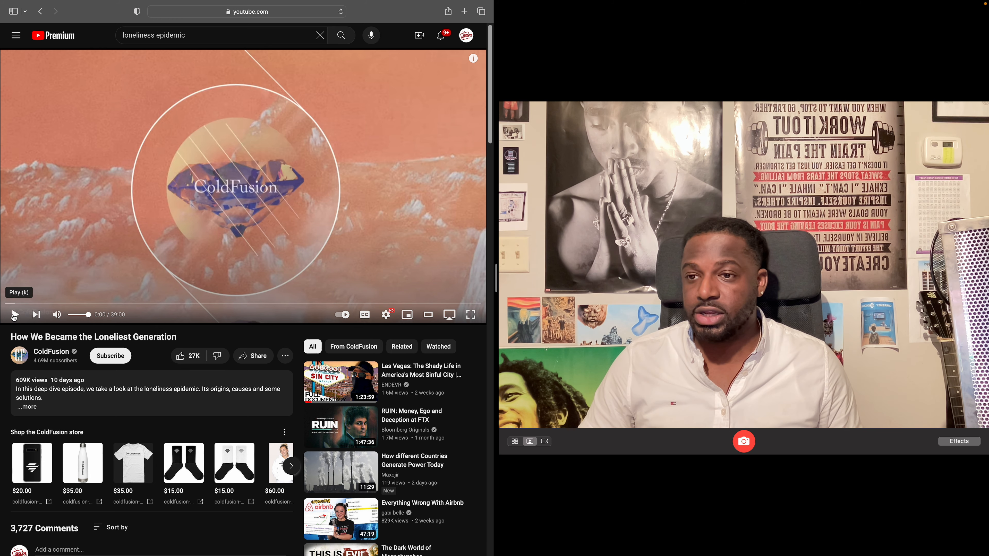
Start playing the ColdFusion loneliness video from the paused 1:17 statistic.
click(14, 314)
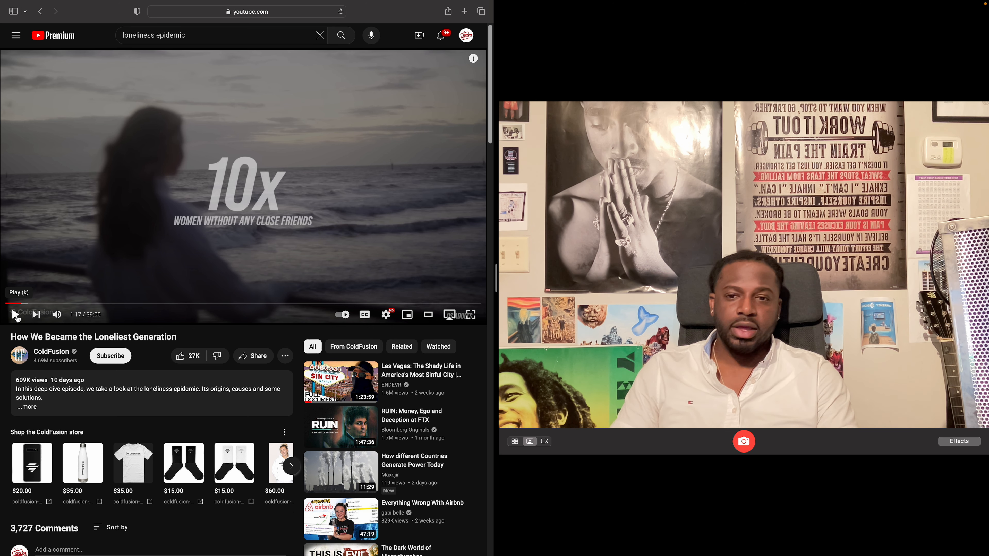
mouse_move(231, 308)
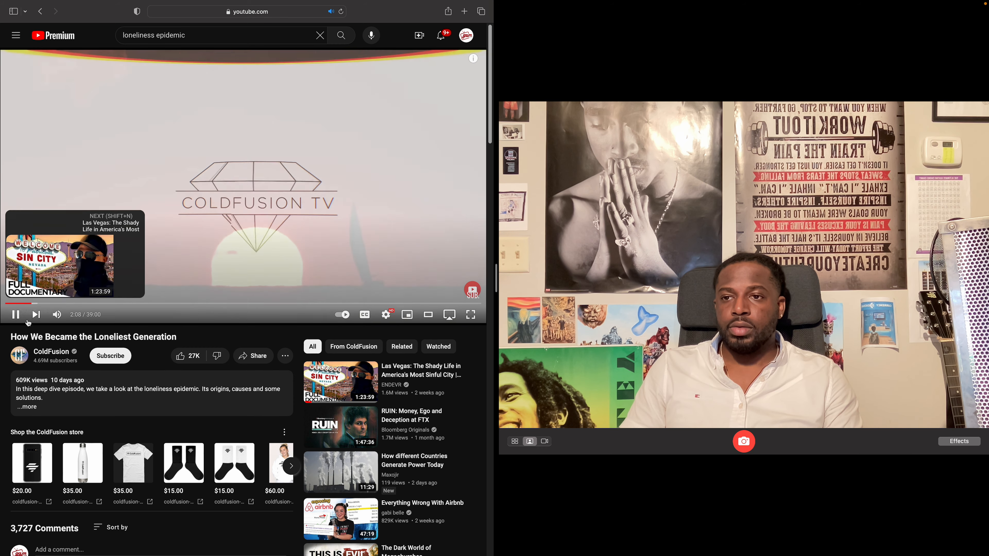
Pause the video at about 2:09 on the ColdFusion TV intro card.
click(16, 314)
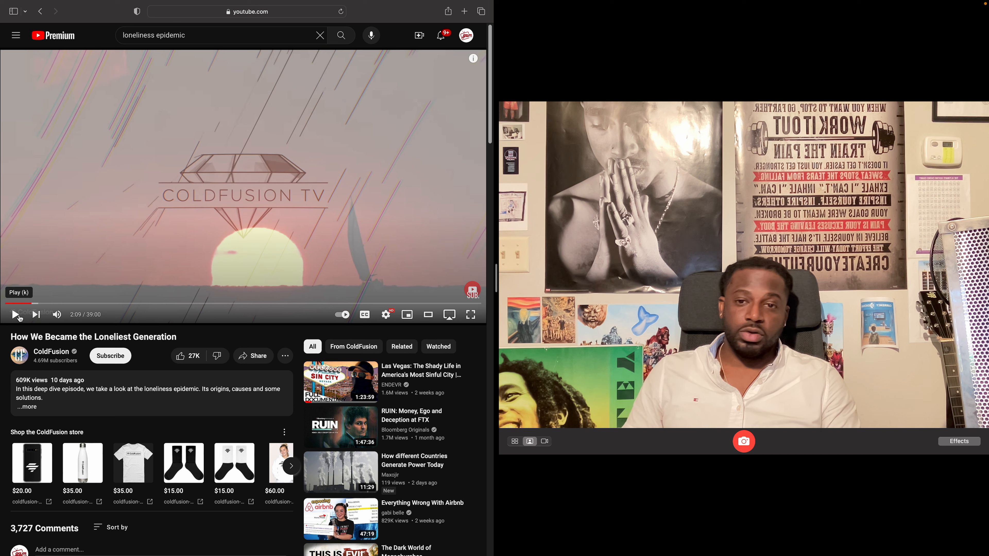
Resume from 2:09, then pause again on the Vivek Murthy introduction.
click(16, 314)
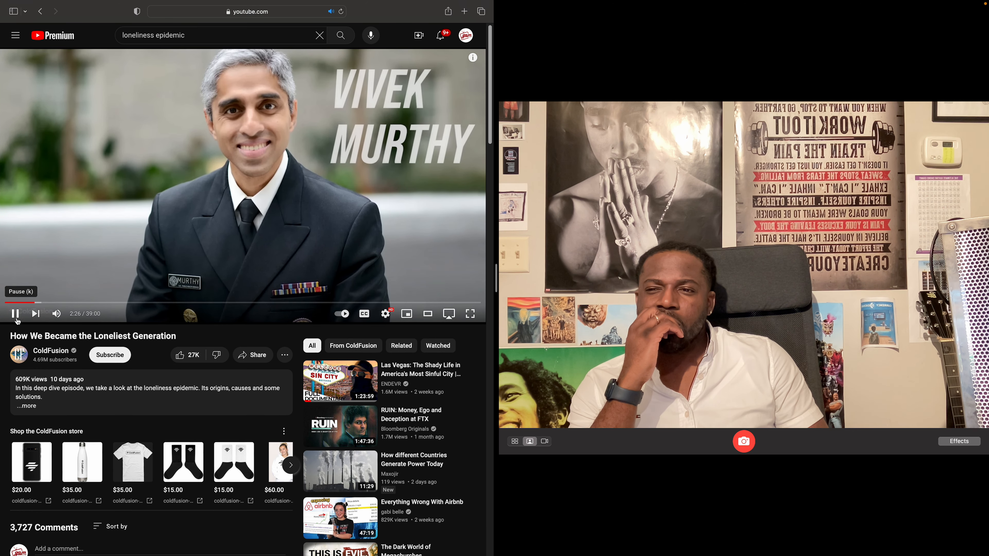
click(15, 313)
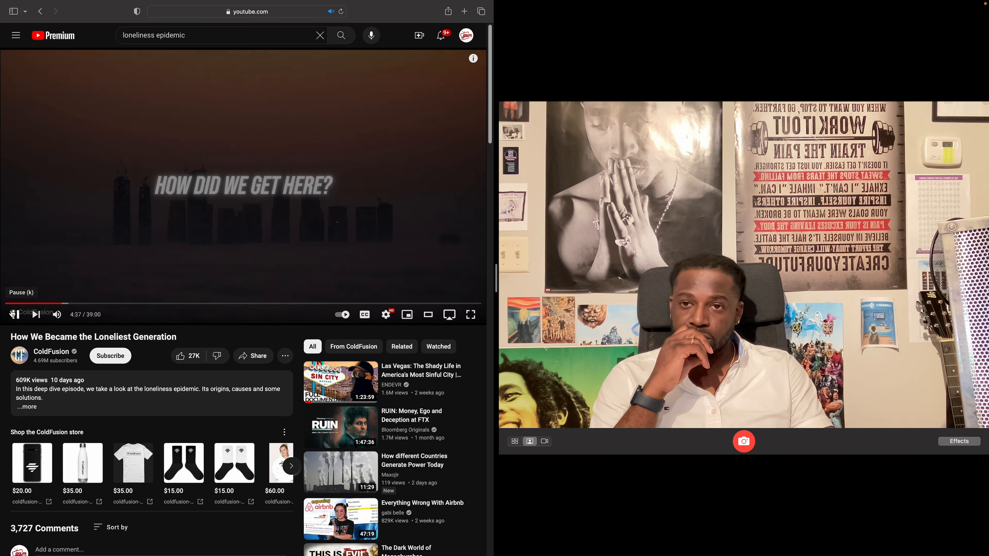
Pause the video at 4:38 on the "How did we get here?" card.
click(13, 314)
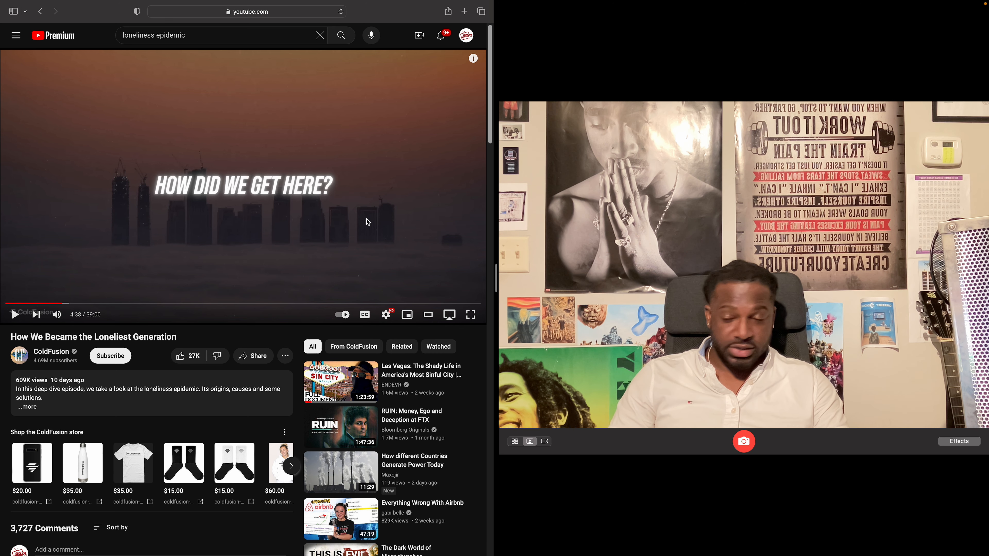
mouse_move(120, 310)
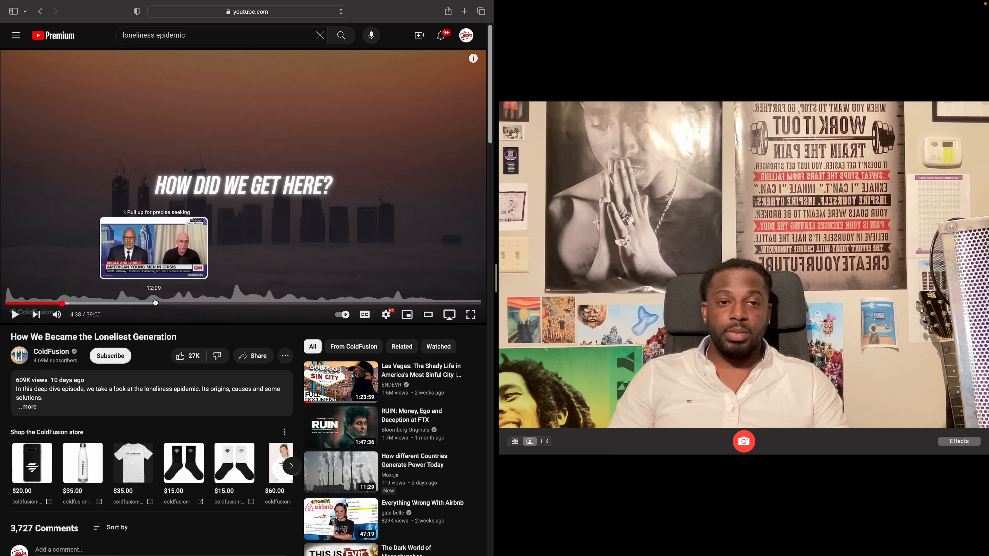
mouse_move(469, 445)
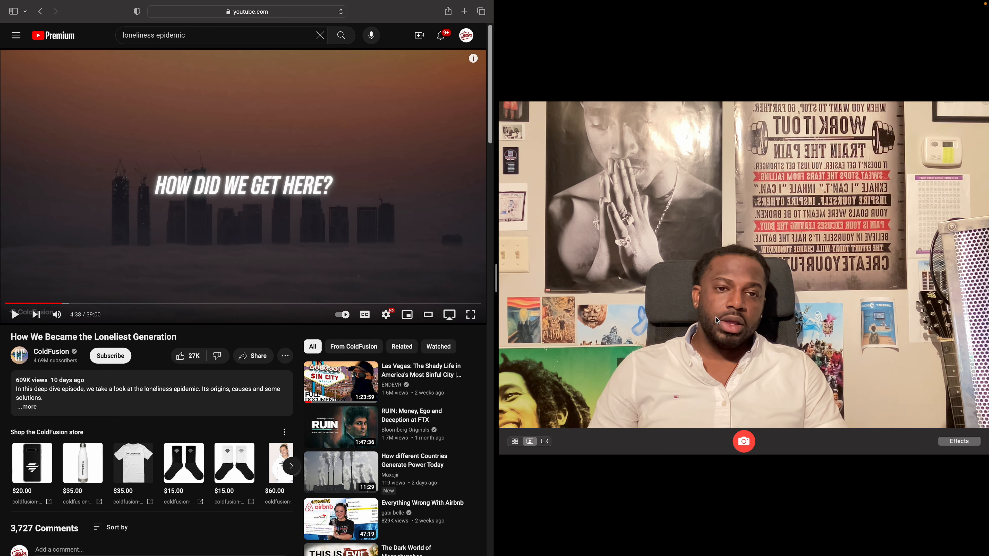
mouse_move(395, 109)
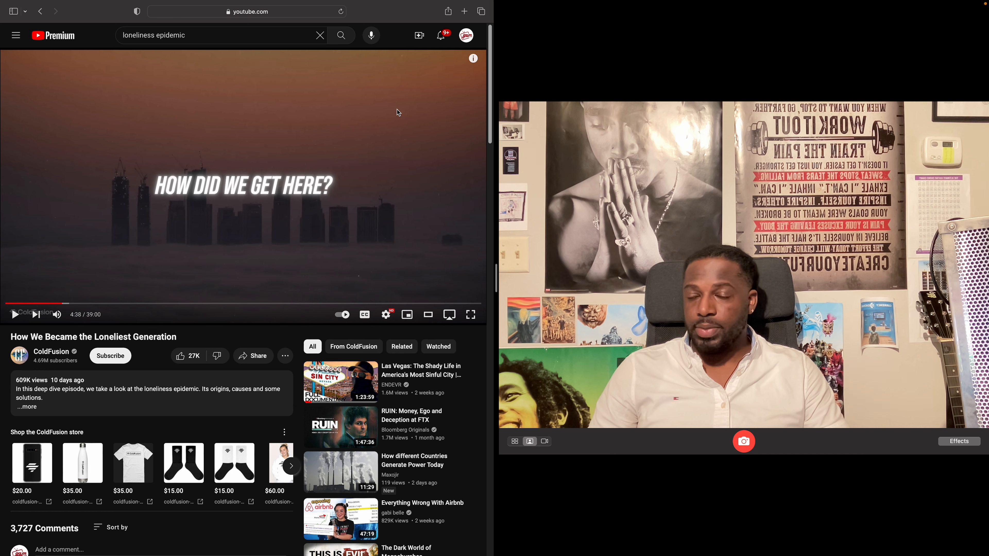